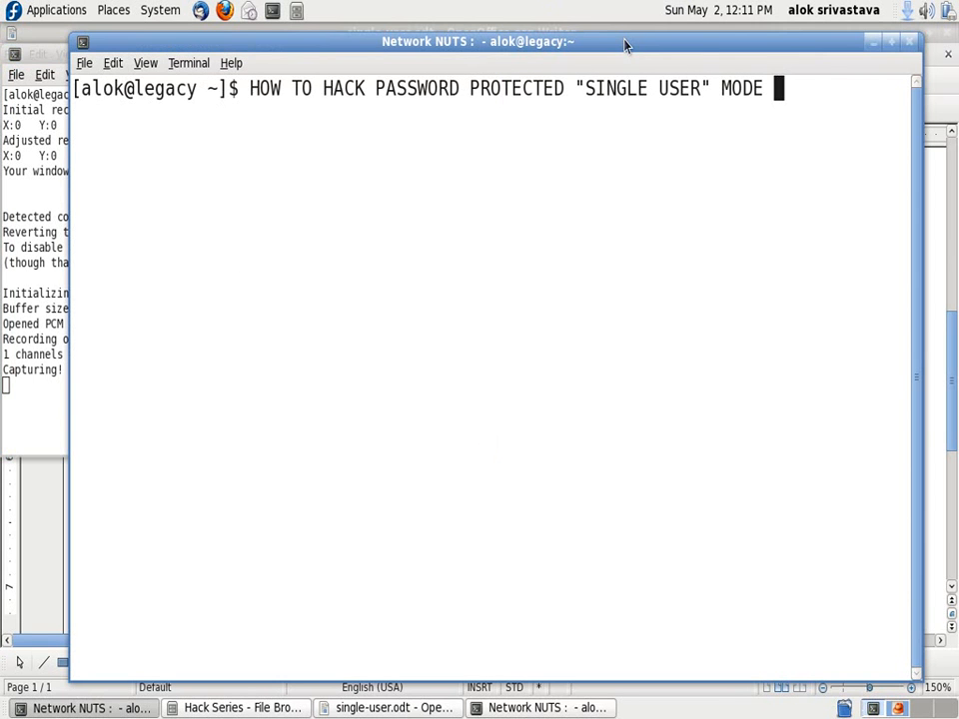
mouse_move(618, 58)
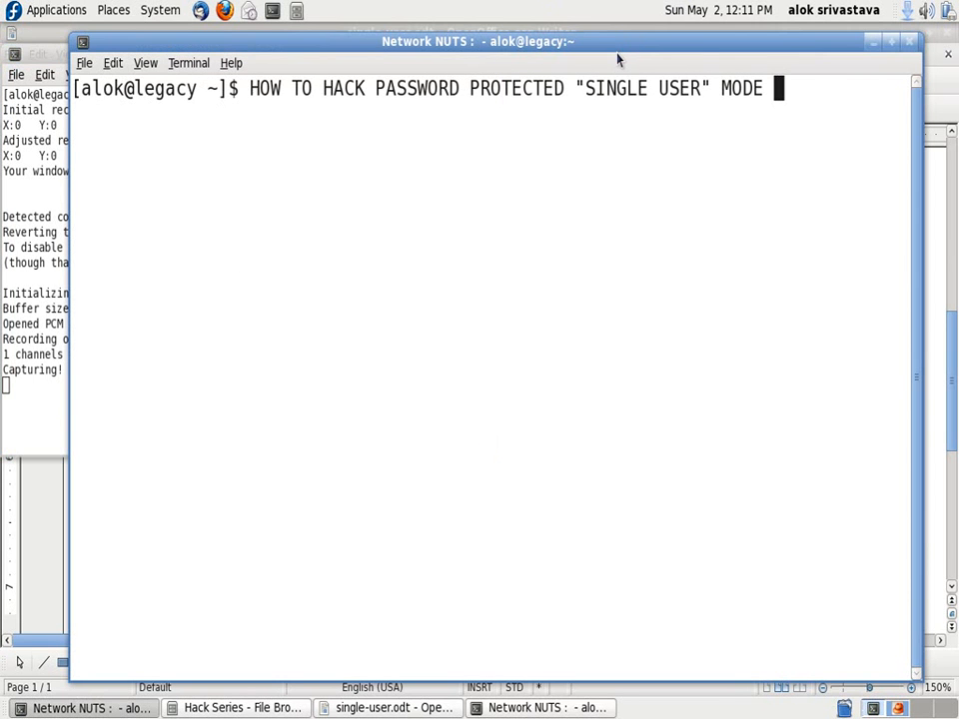
mouse_move(589, 62)
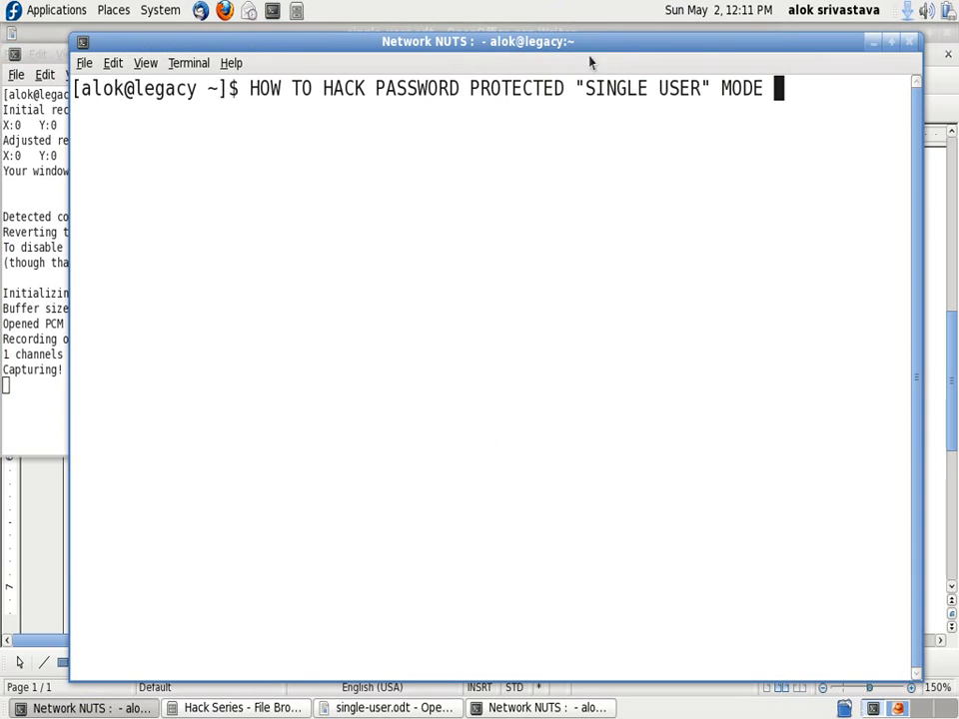
mouse_move(366, 95)
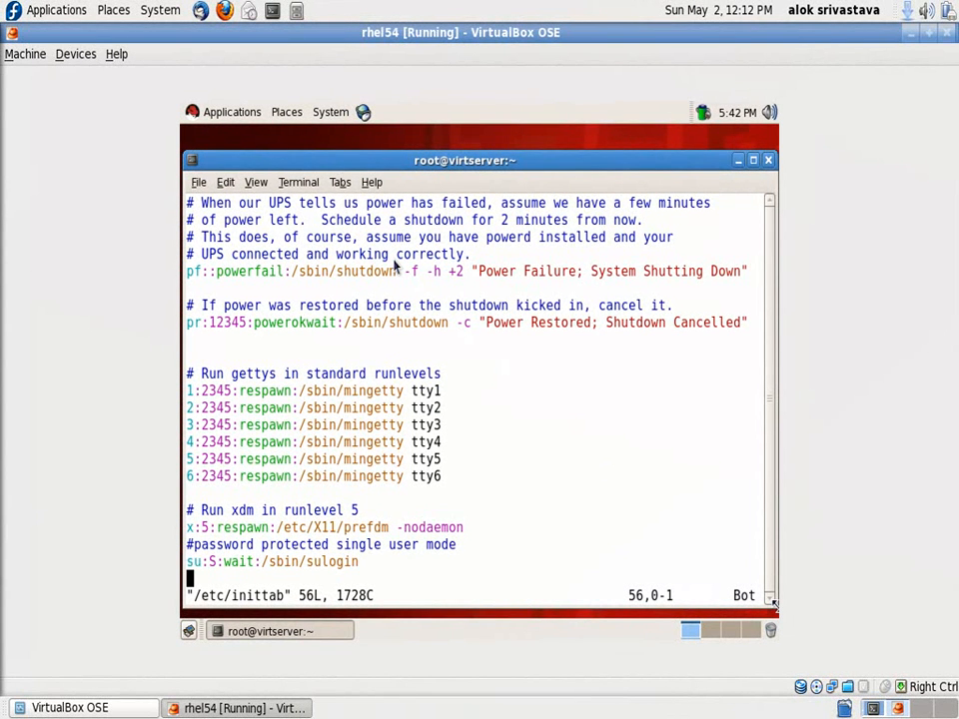
mouse_move(351, 555)
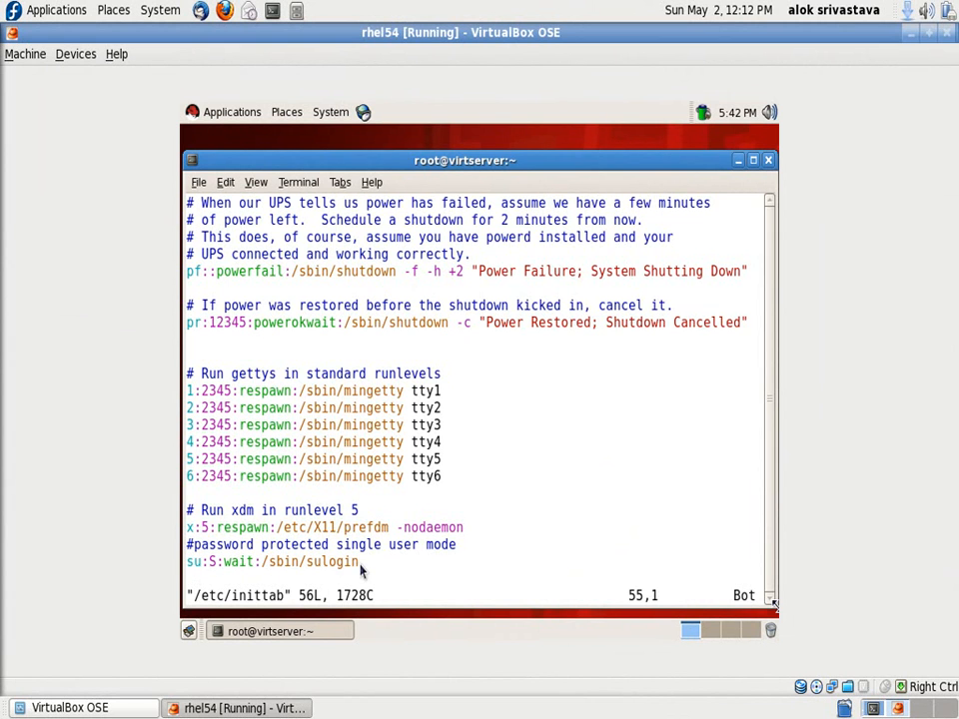
mouse_move(196, 577)
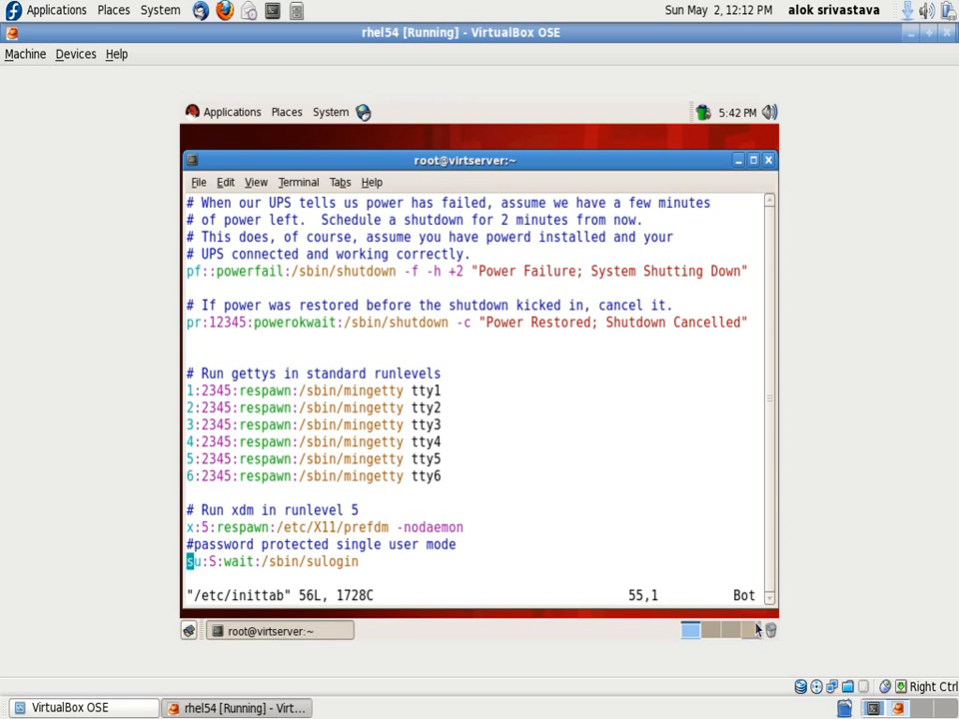
Step: Check the su:S:wait:/sbin/sulogin line in /etc/inittab, then write and quit vi with :wq
double_click(227, 544)
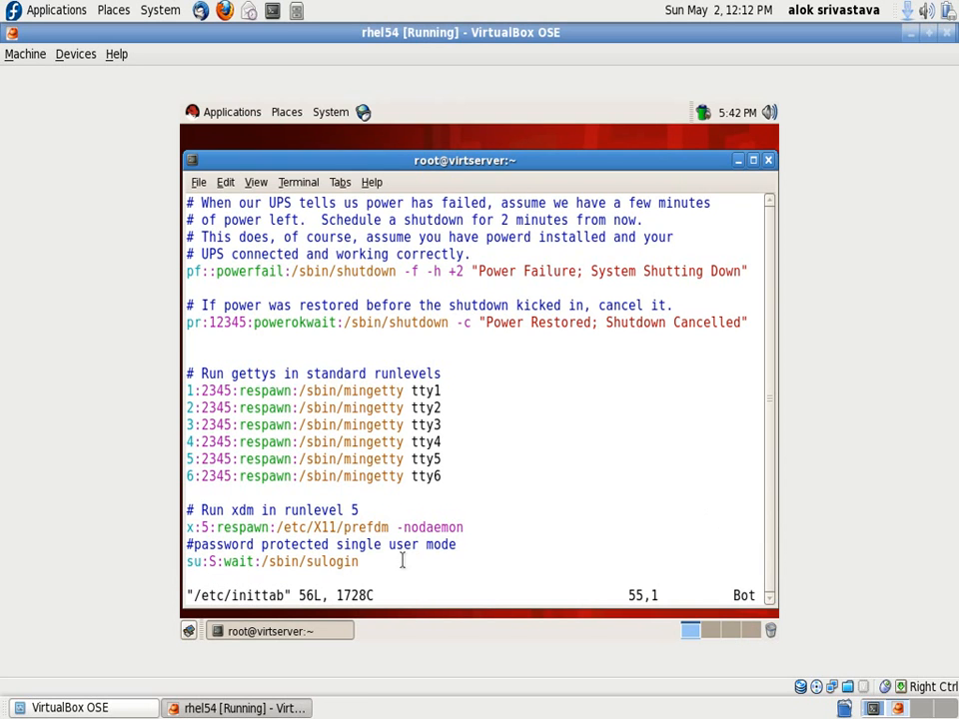
text(:wq)
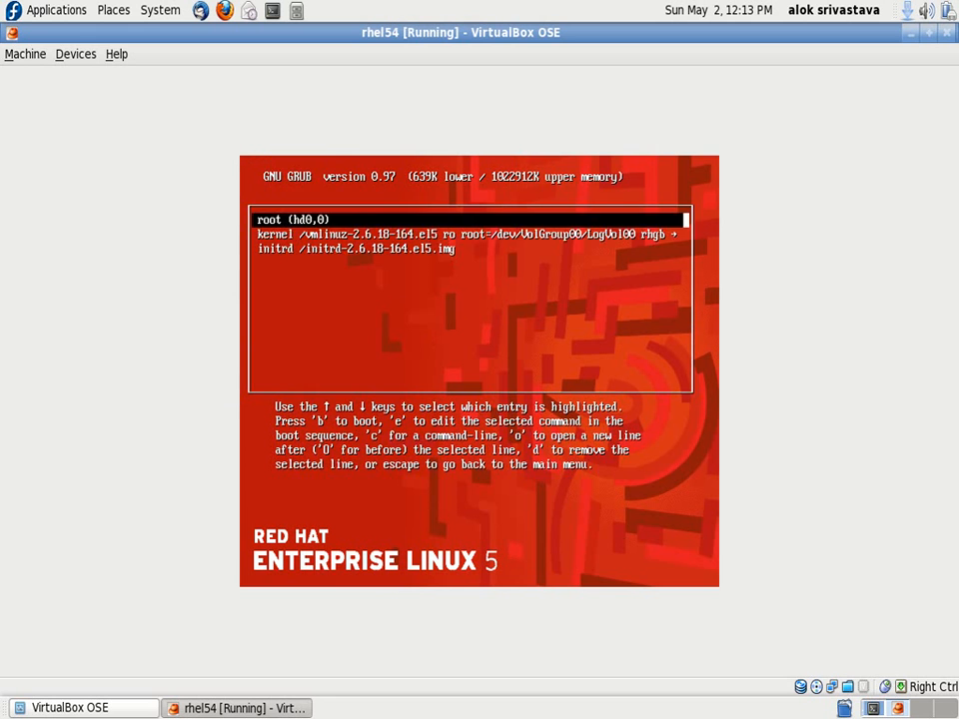
Step: Select the kernel line in the GRUB entry and enter edit mode on it
key(Down)
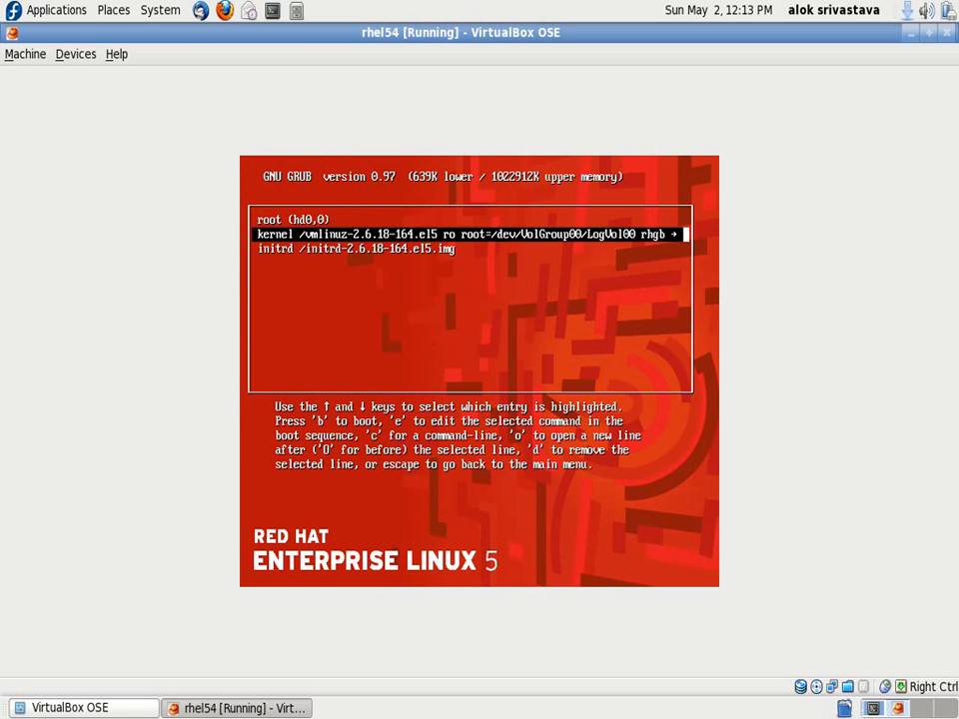
key(e)
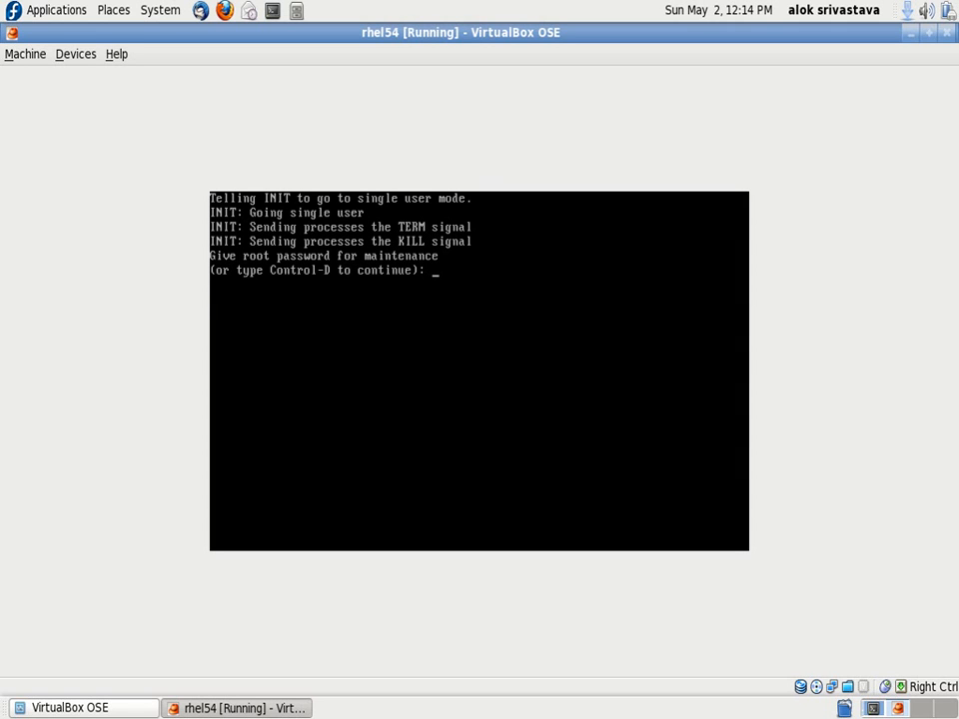
Step: Submit the root password at the maintenance prompt, then begin typing init at the root shell
key(Return)
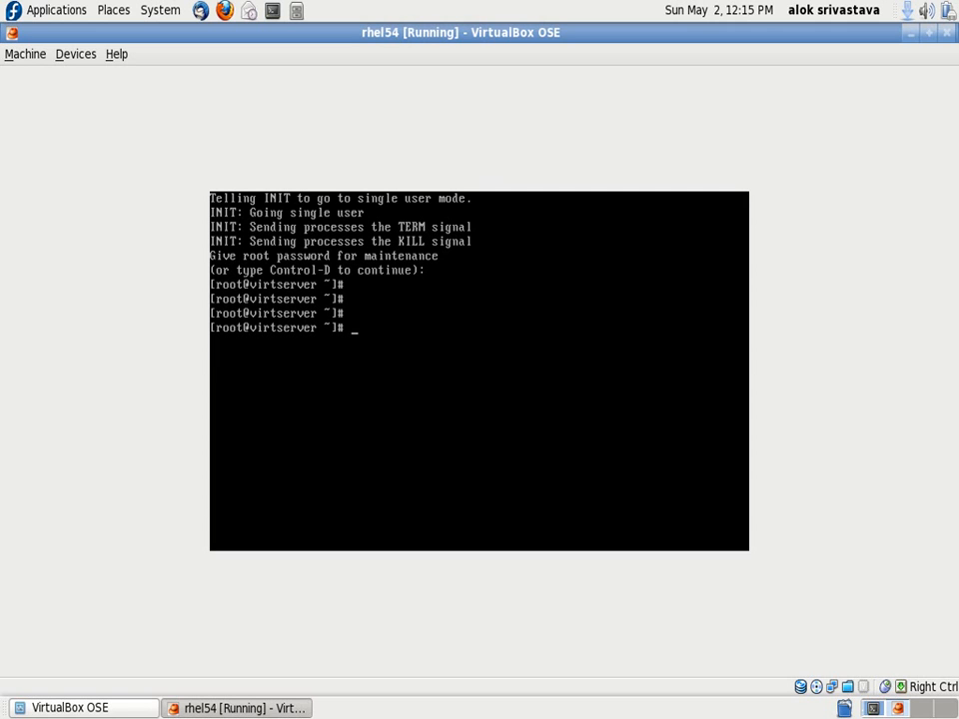
text(init)
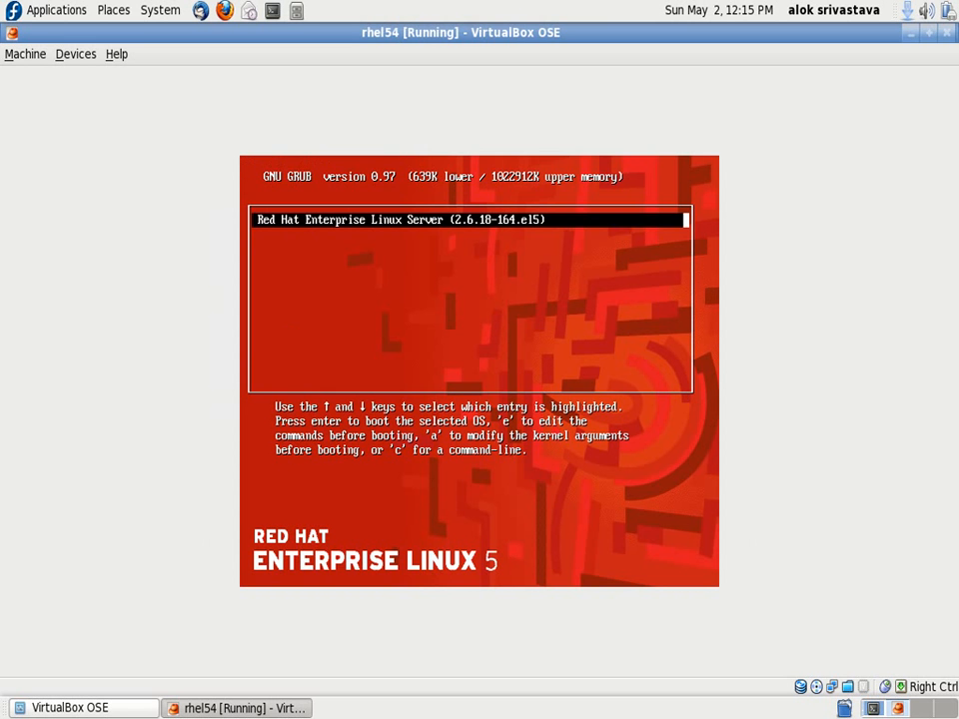
Step: Edit the GRUB kernel line and add init=/bin/bash at its end
key(e)
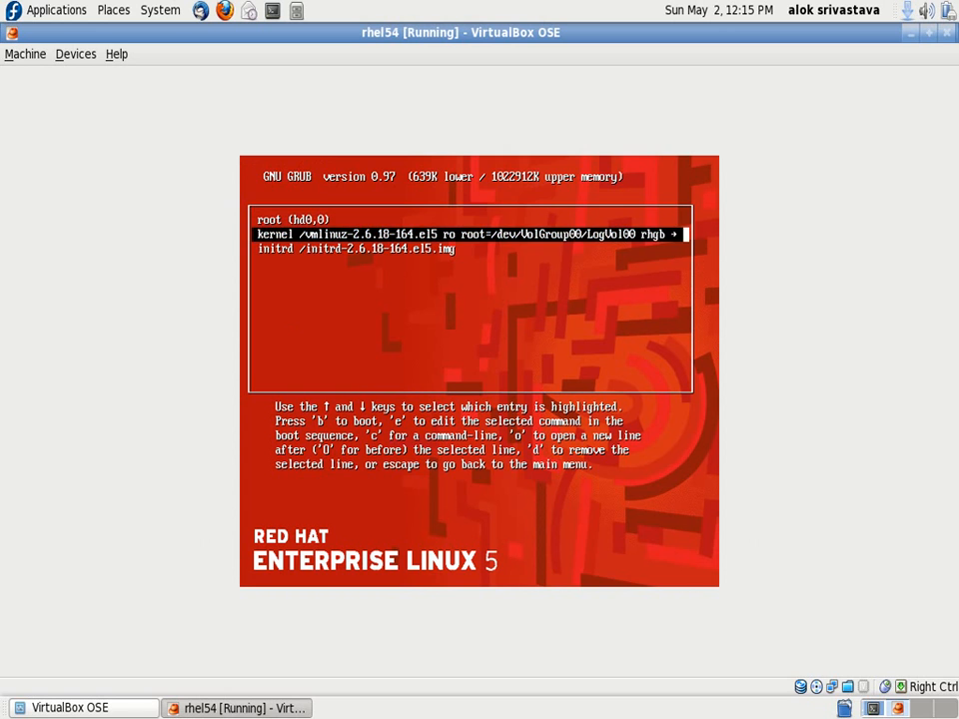
key(e)
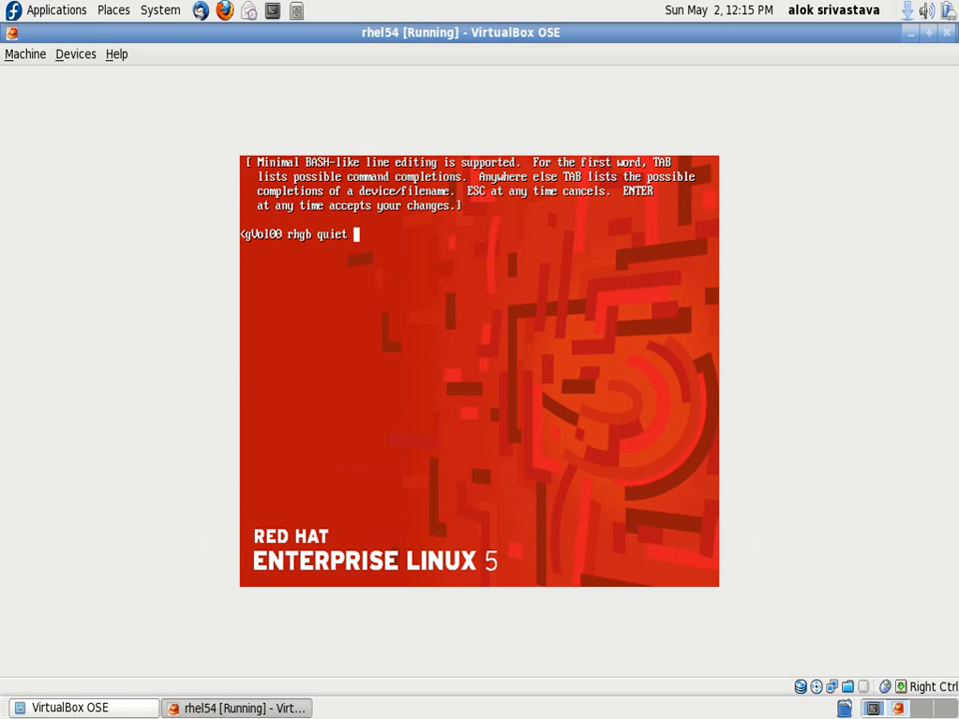
text(init=)
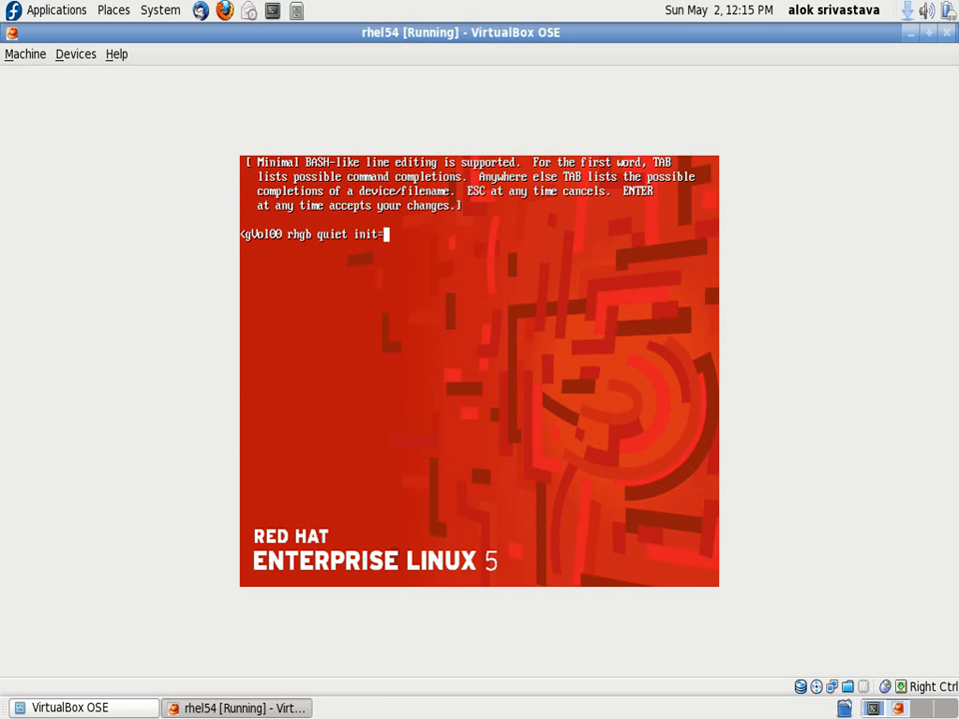
text(/bin/)
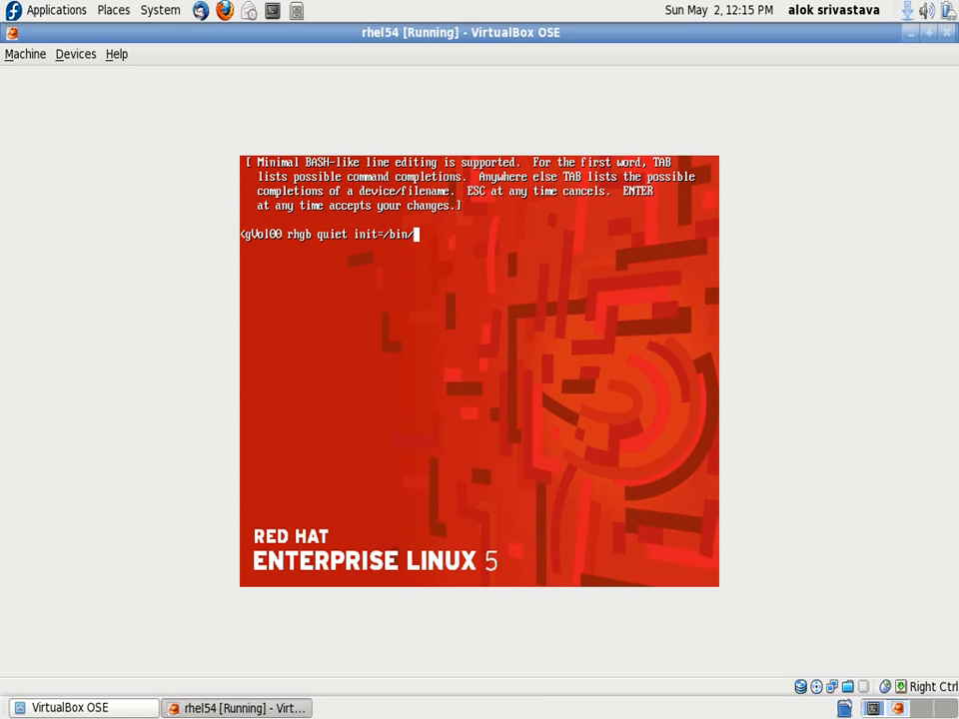
text(bash)
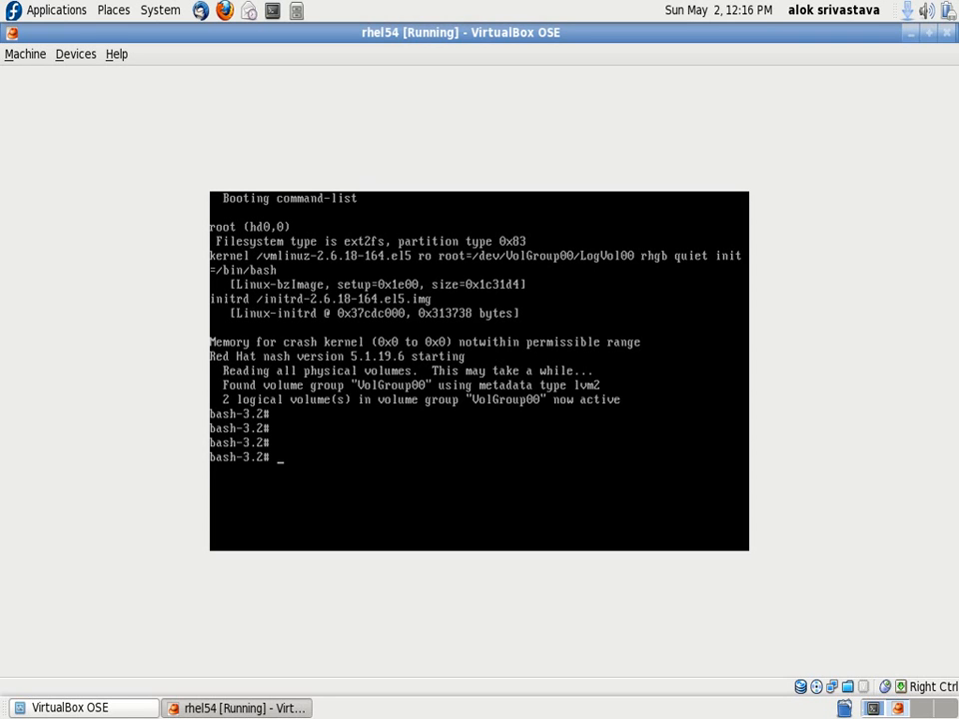
Step: At the bash-3.2# prompt, run passwd for root
text(pass)
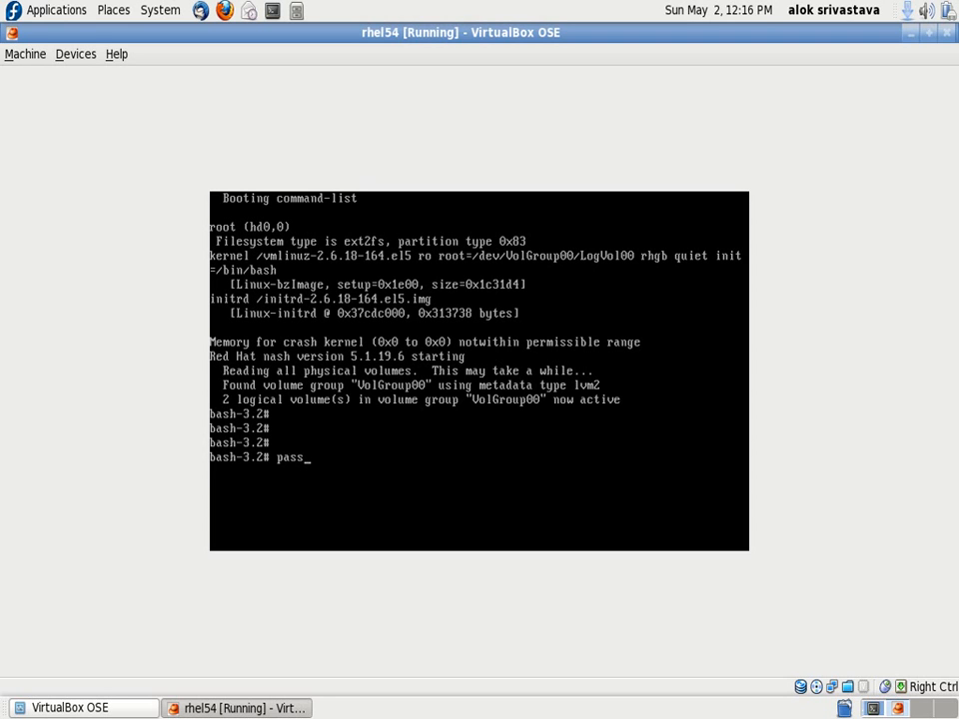
key(Return)
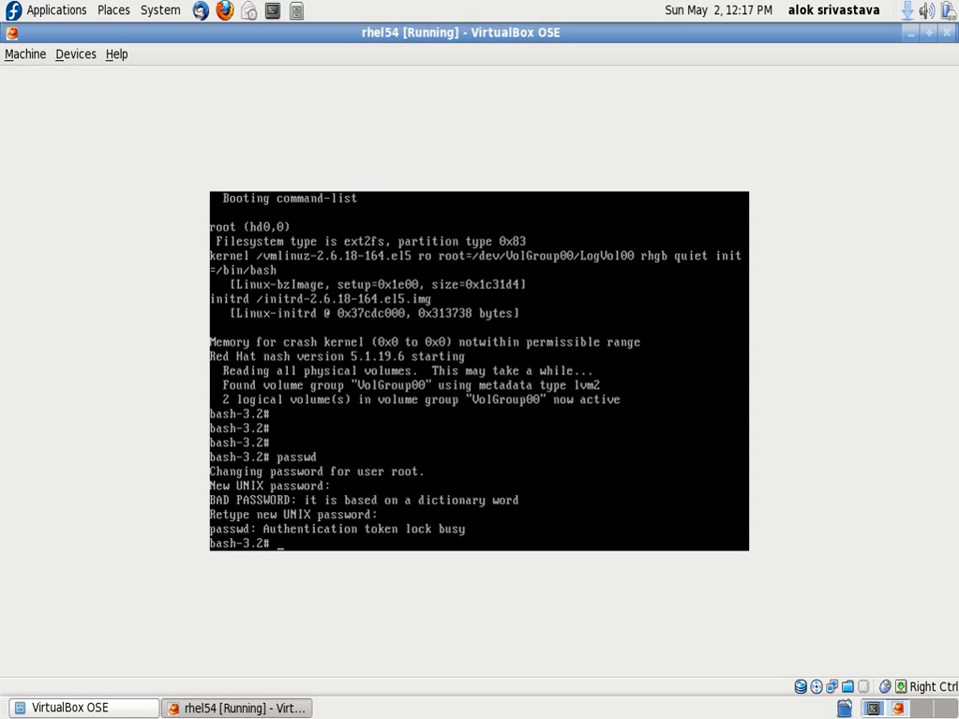
Step: Enter mount -o remount,rw / to make the root filesystem writable
text(mount)
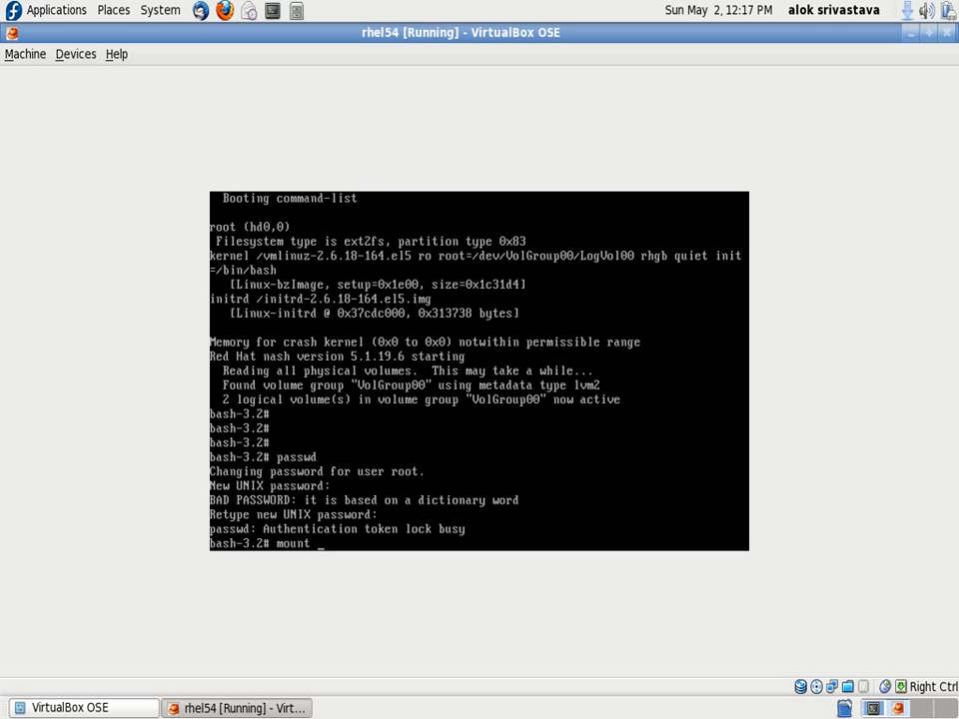
text(-o remount)
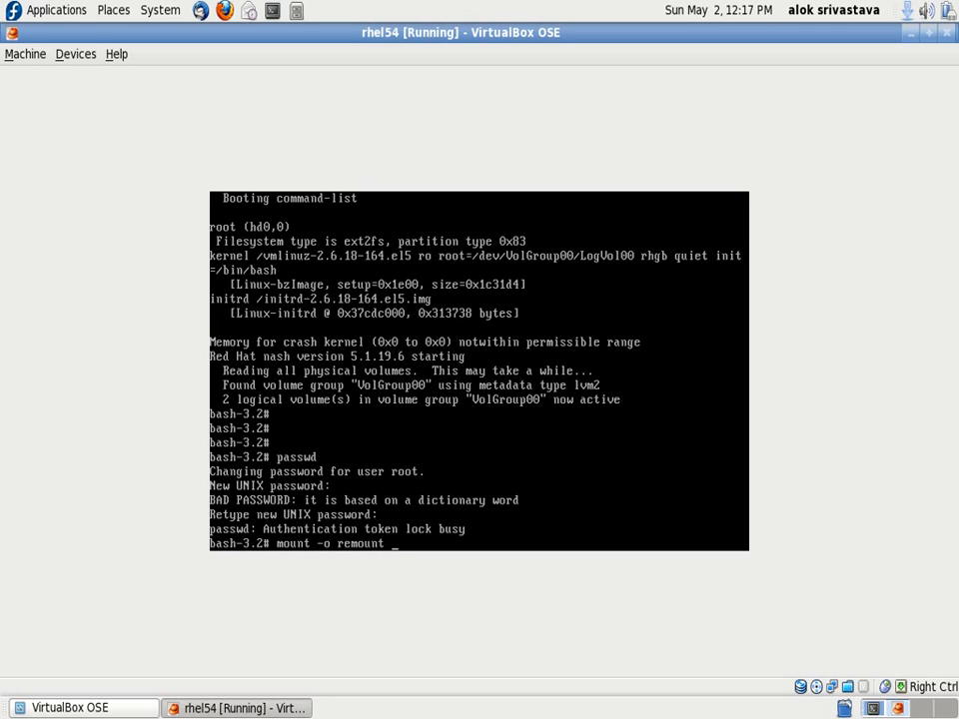
text(, rw /)
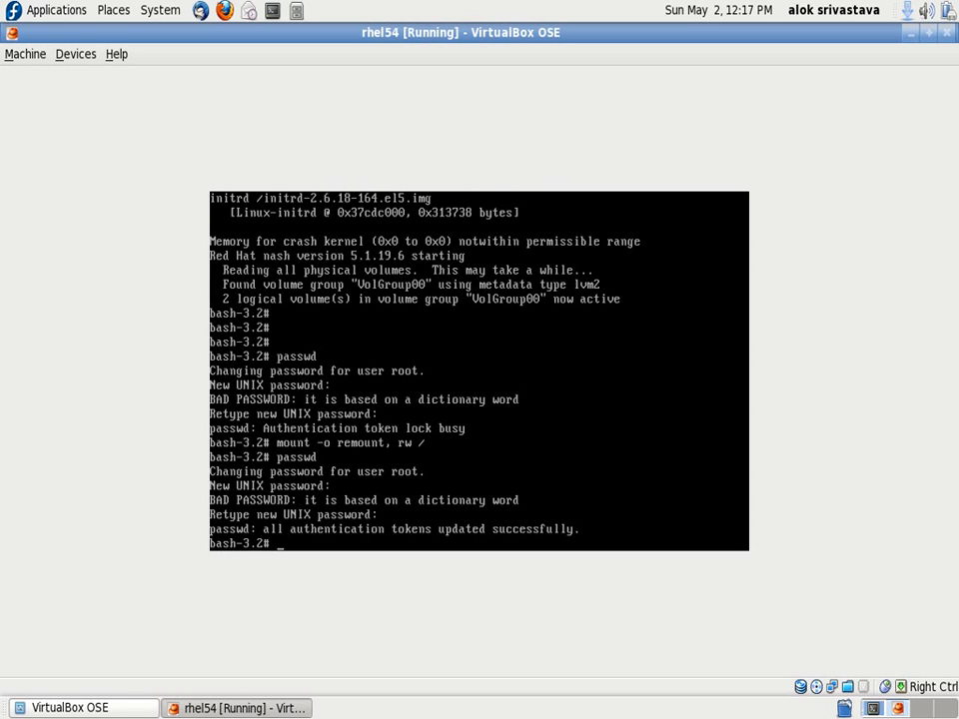
Step: Run mount -o remount,ro / to restore the read-only root, then type further notes at the prompt
text(mount)
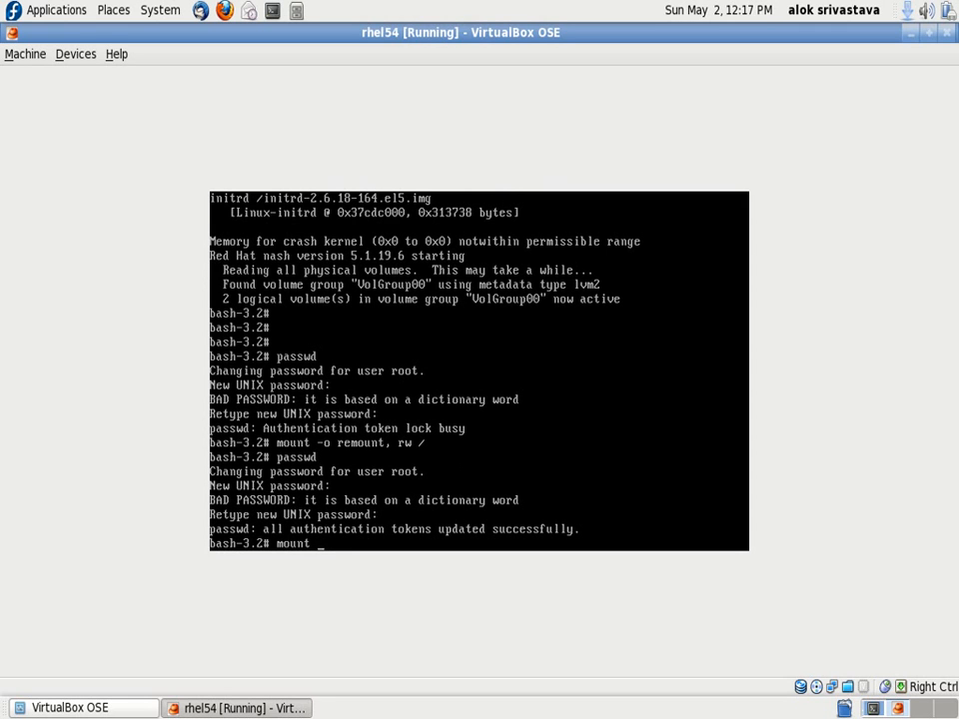
text(-)
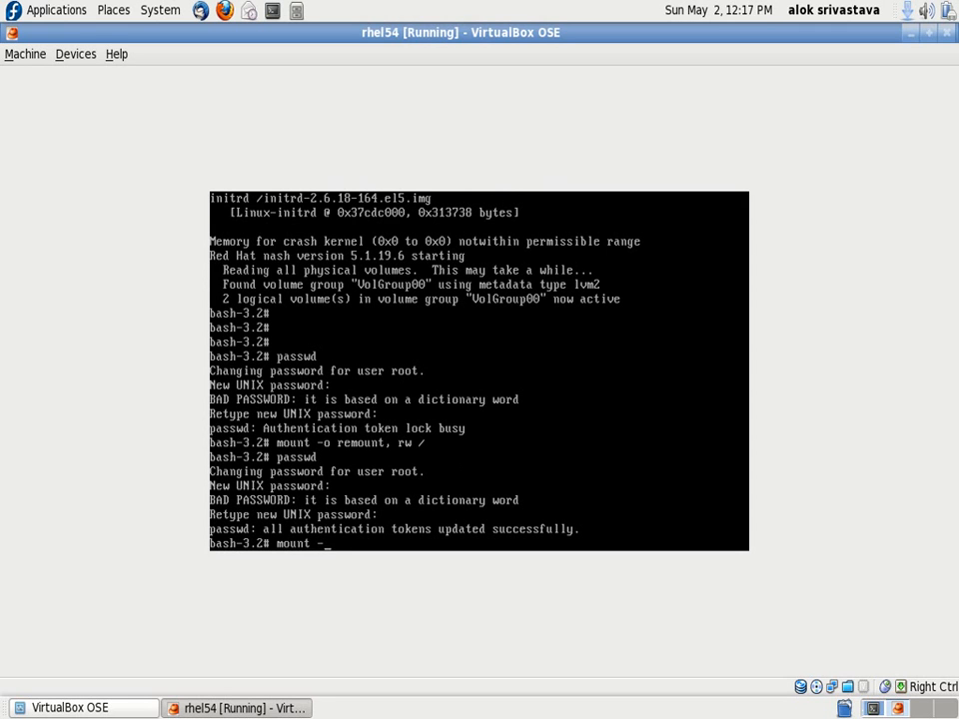
text(o remount,ro /)
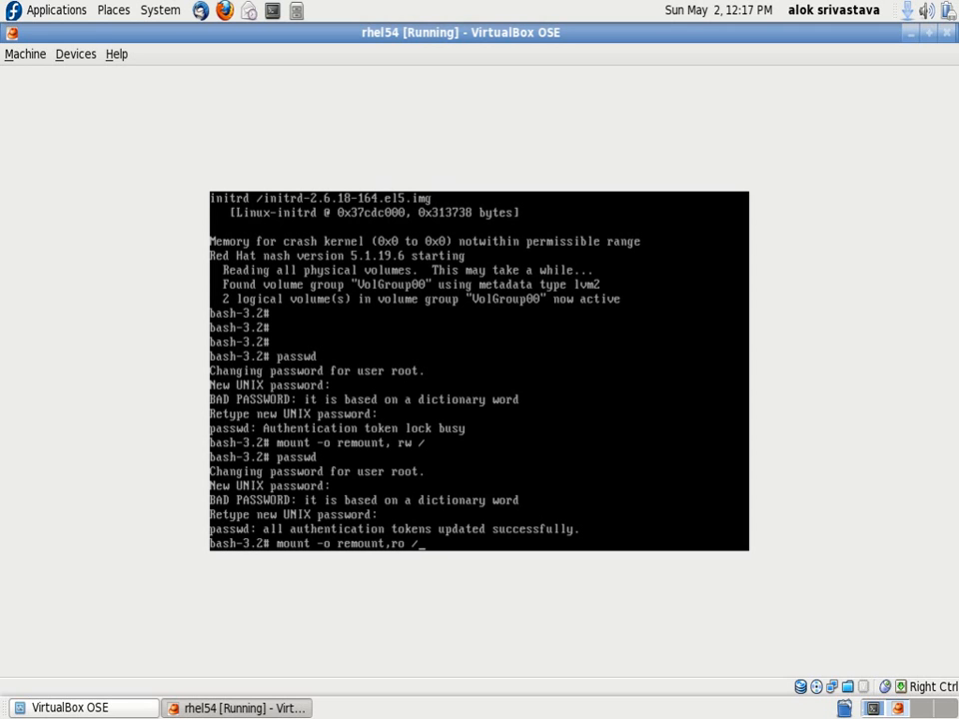
key(Return)
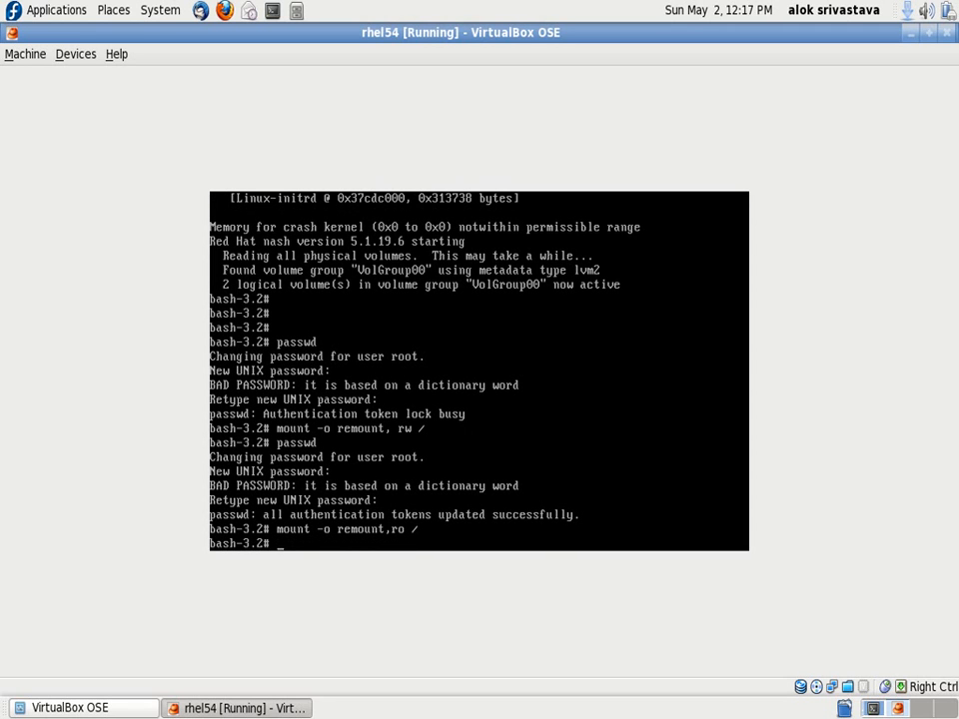
text(init)
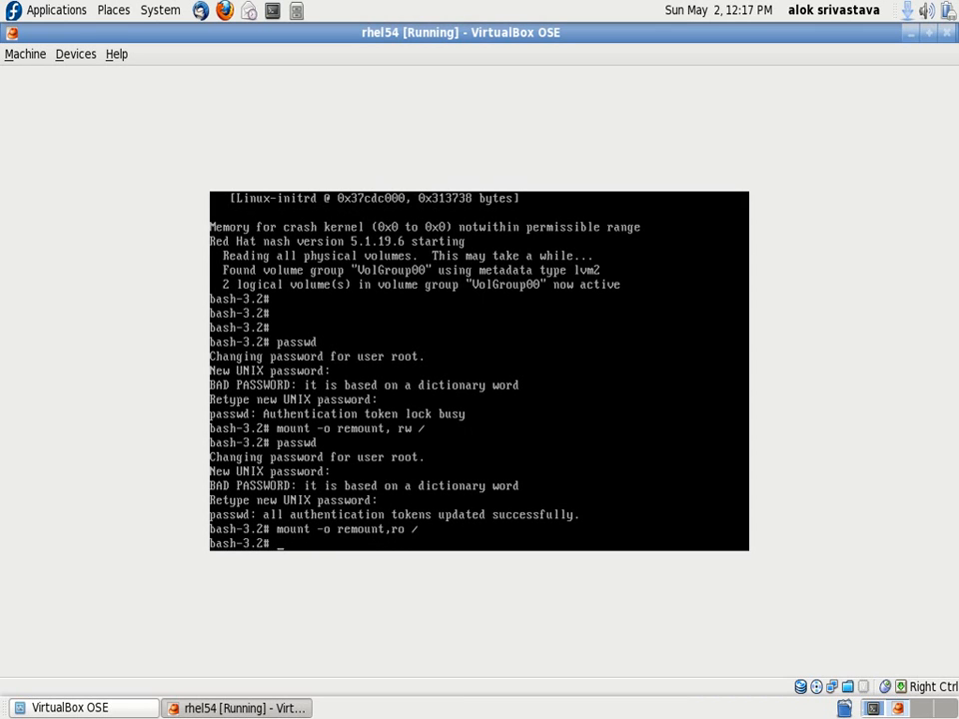
text(PRESS THE REST)
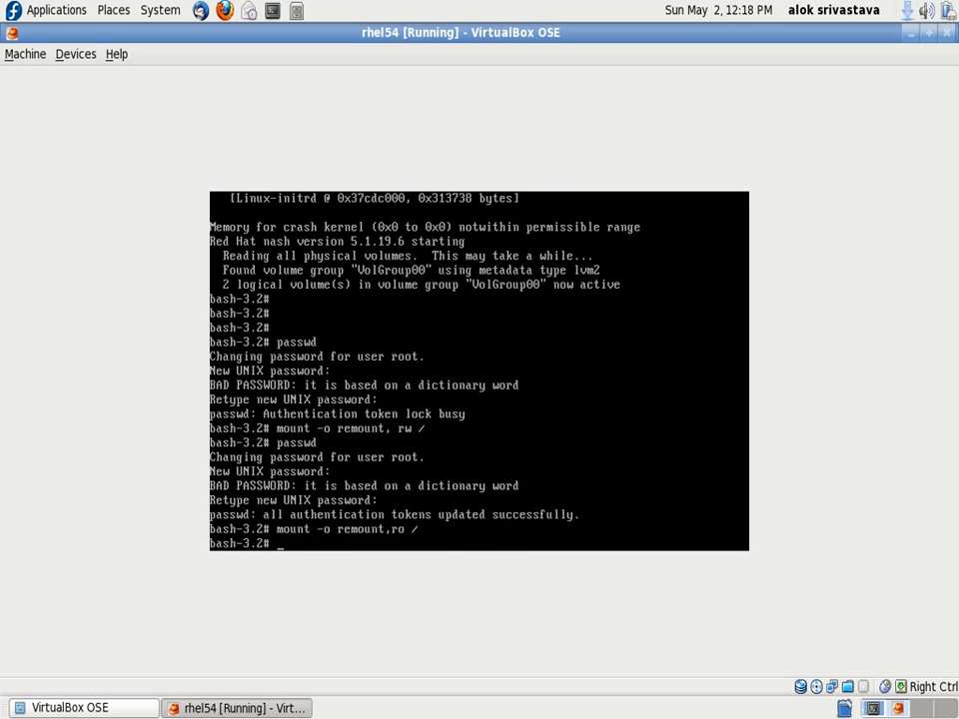
mouse_move(98, 60)
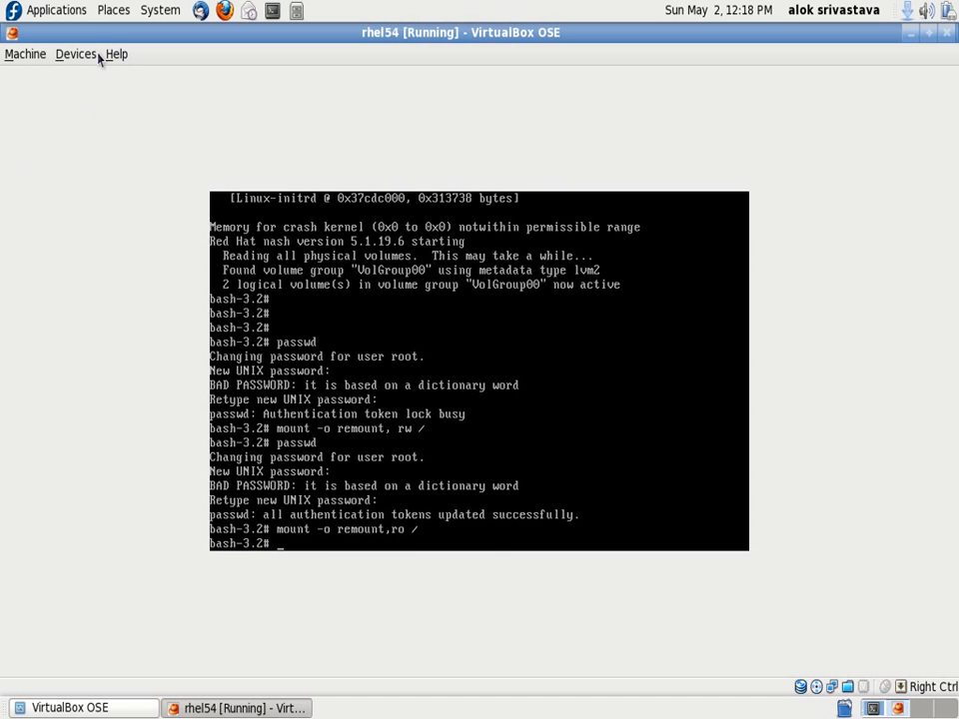
Step: Close the VM window choosing 'Power off the machine', leaving rhel54 listed as Powered Off
click(116, 54)
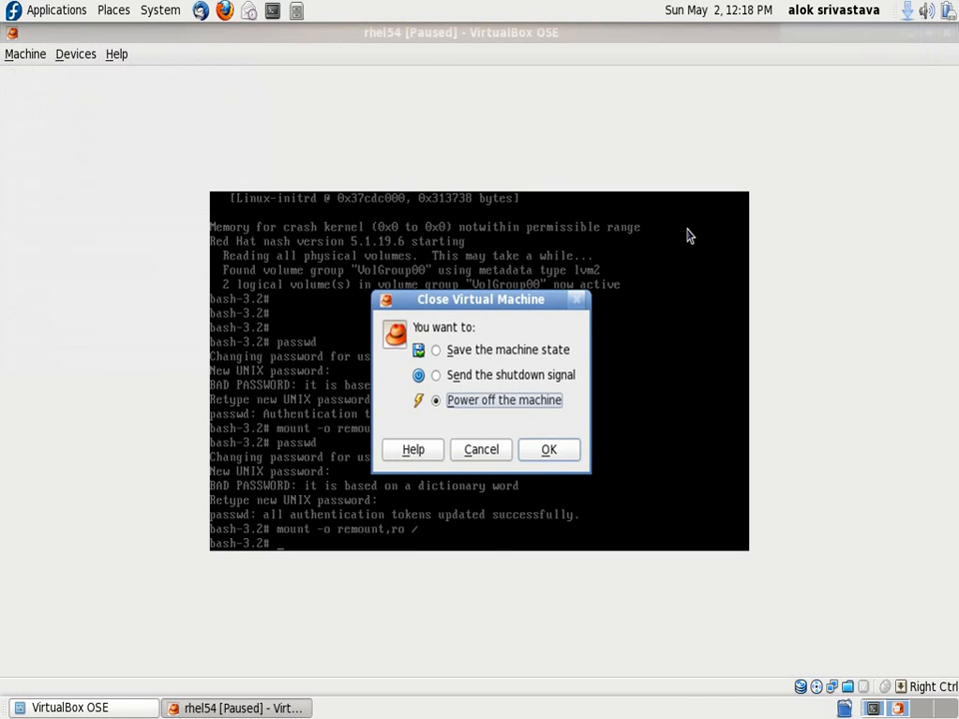
click(548, 448)
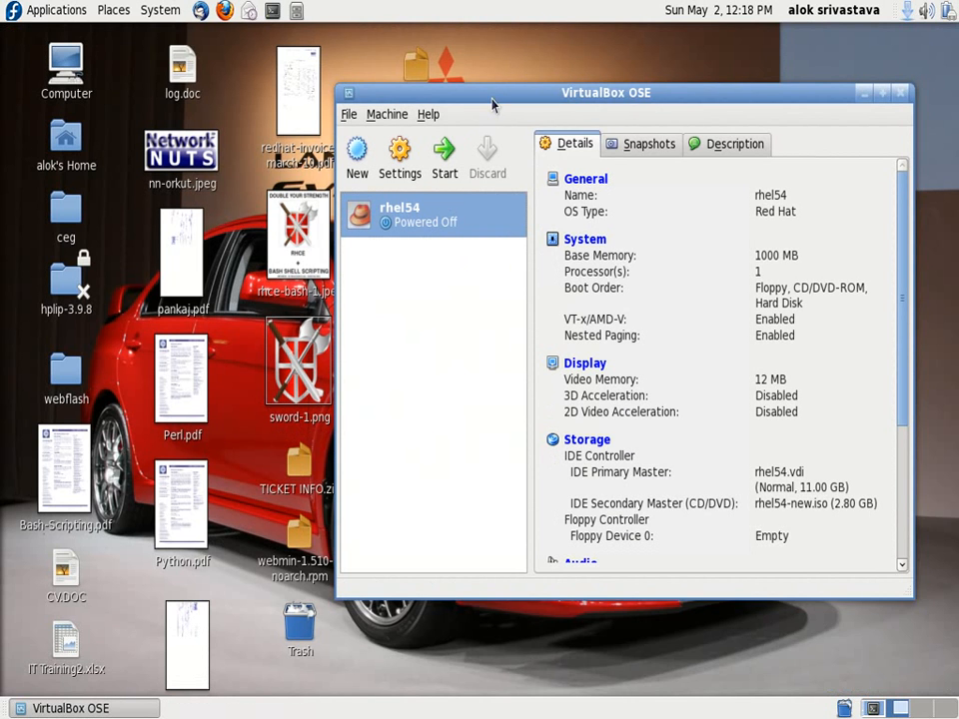
drag(605, 92, 583, 88)
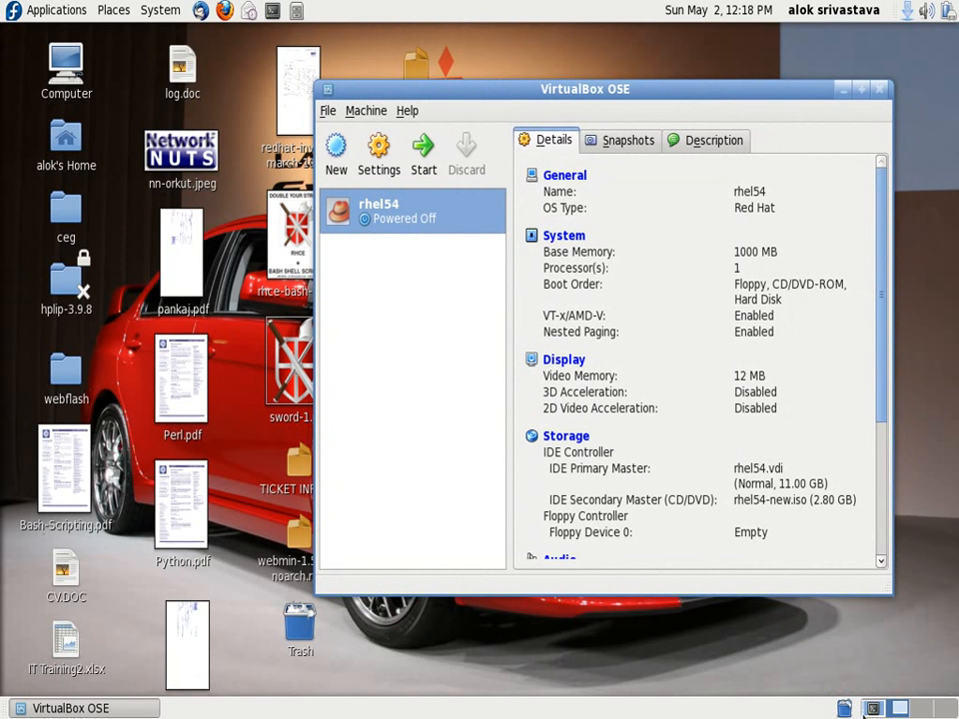
mouse_move(876, 708)
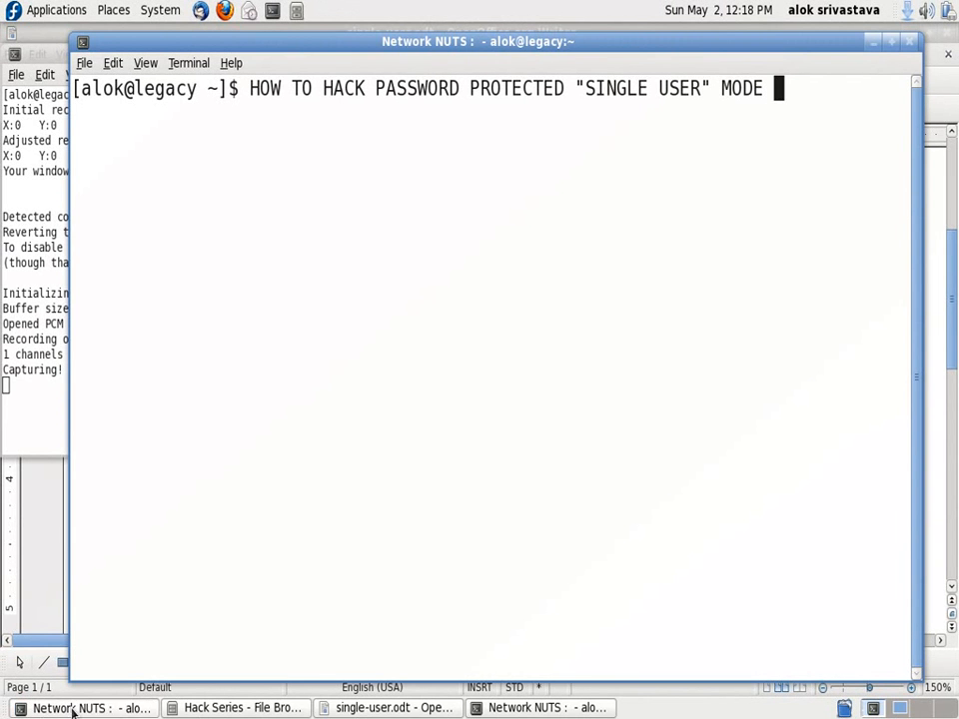
Step: Switch to single-user.odt in Writer and scroll to the init=/bin/bash hack explanation
click(387, 707)
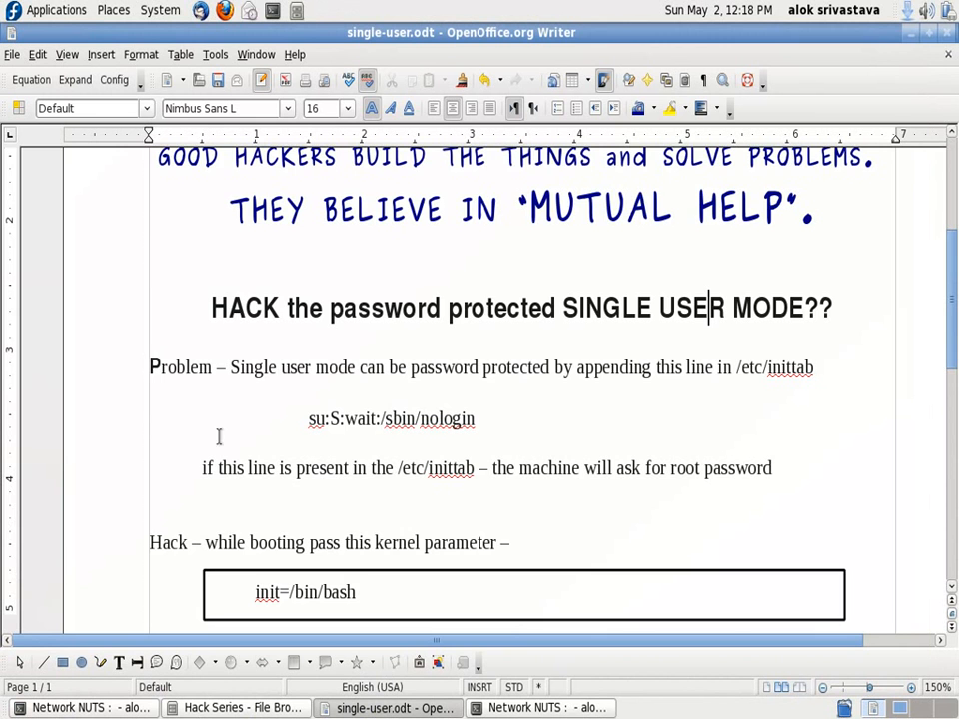
scroll(down, 3)
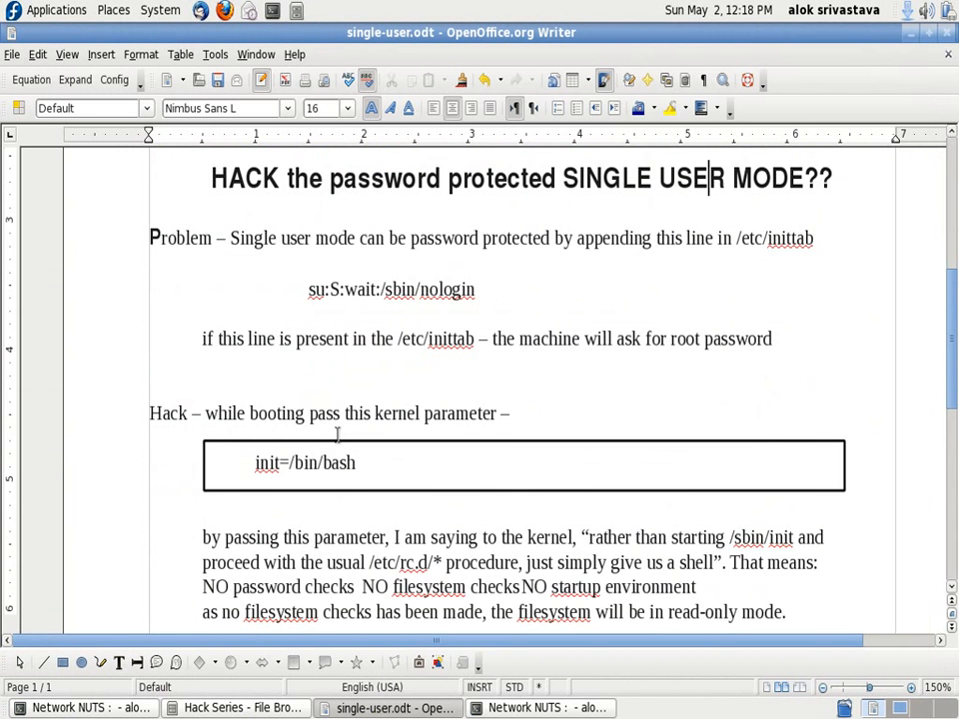